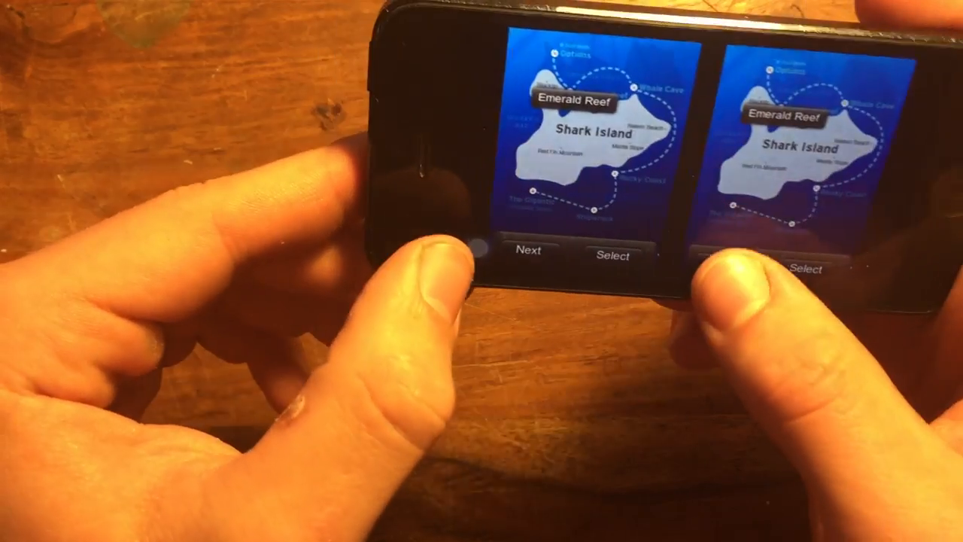
Start the Emerald Reef level from the Shark Island map via Select
left_click(612, 253)
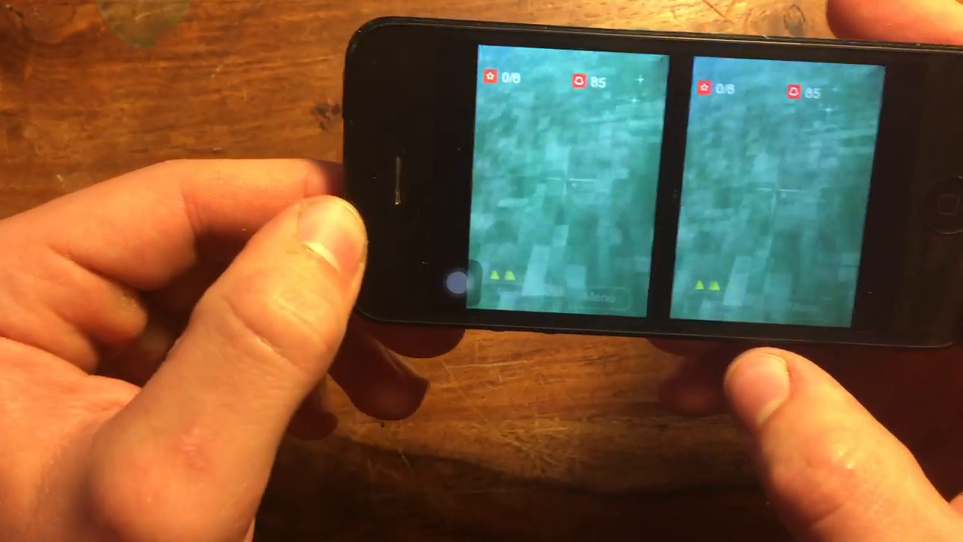